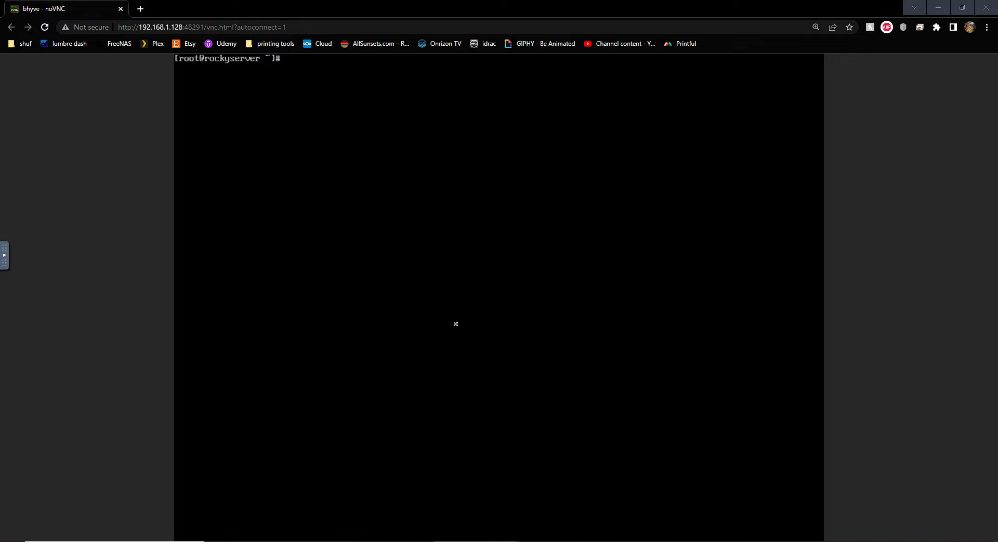
Run 'yum upgrade' to update packages; the system reports nothing to do.
{"action": "type", "text": "yum"}
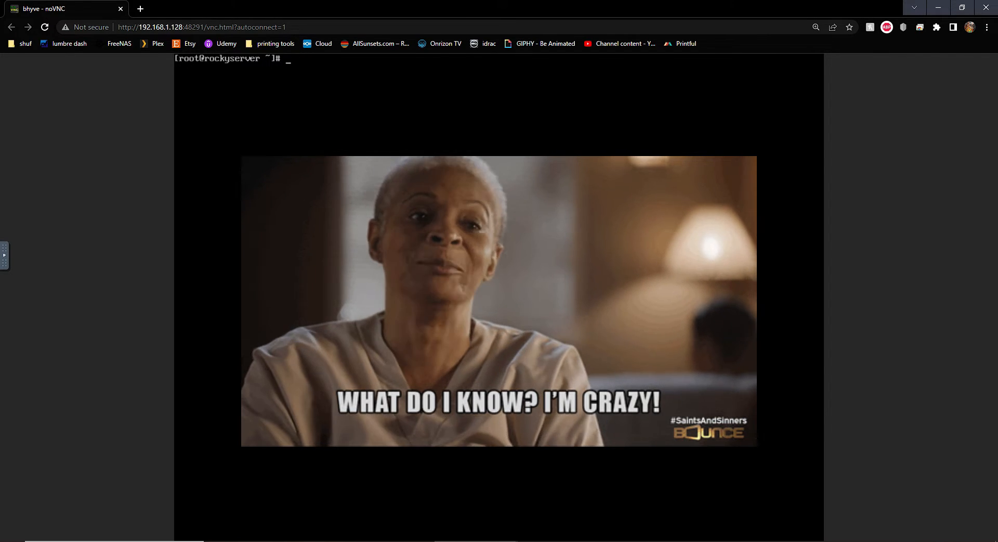
{"action": "type", "text": "yum upgrade"}
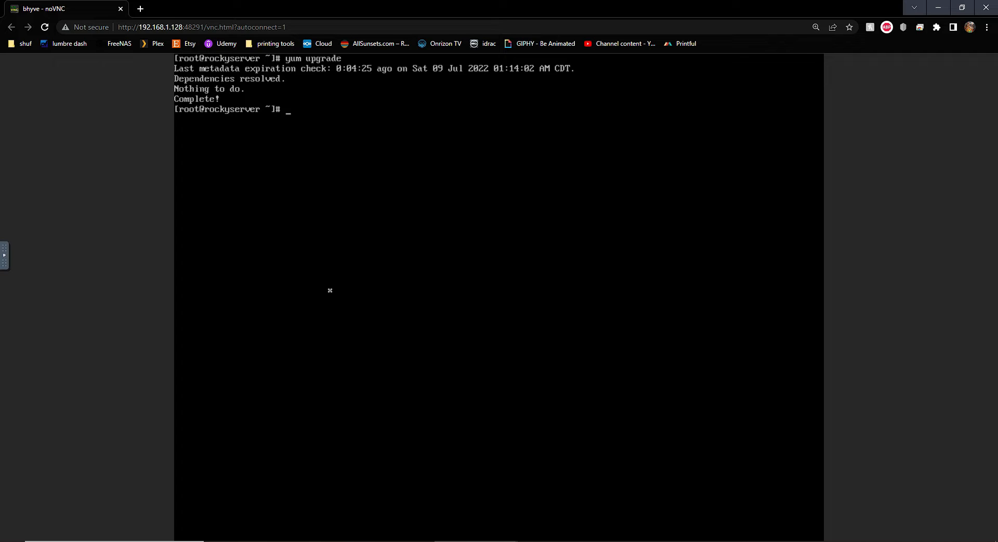
Run 'yum install httpd -y &' and follow the output until it reports Complete!
{"action": "type", "text": "y"}
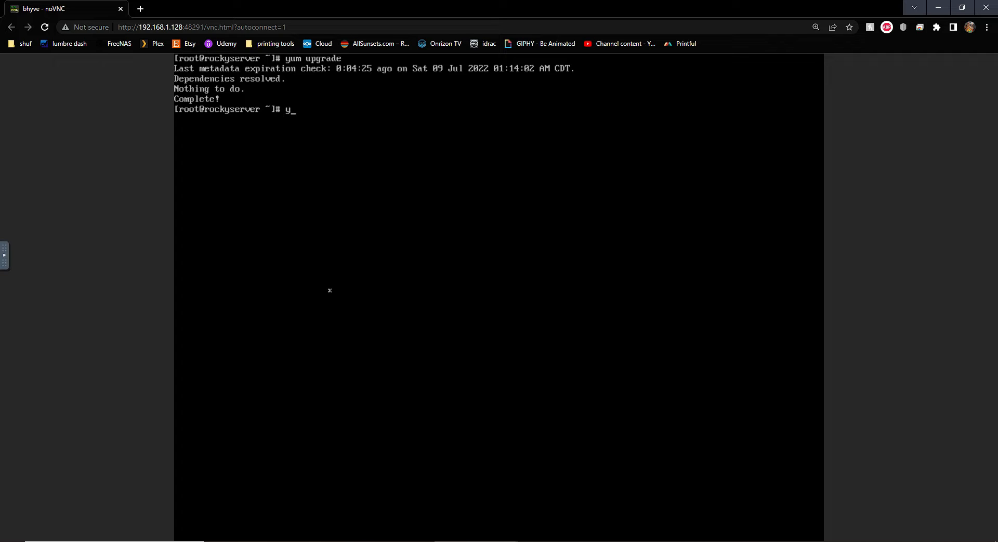
{"action": "type", "text": "um install"}
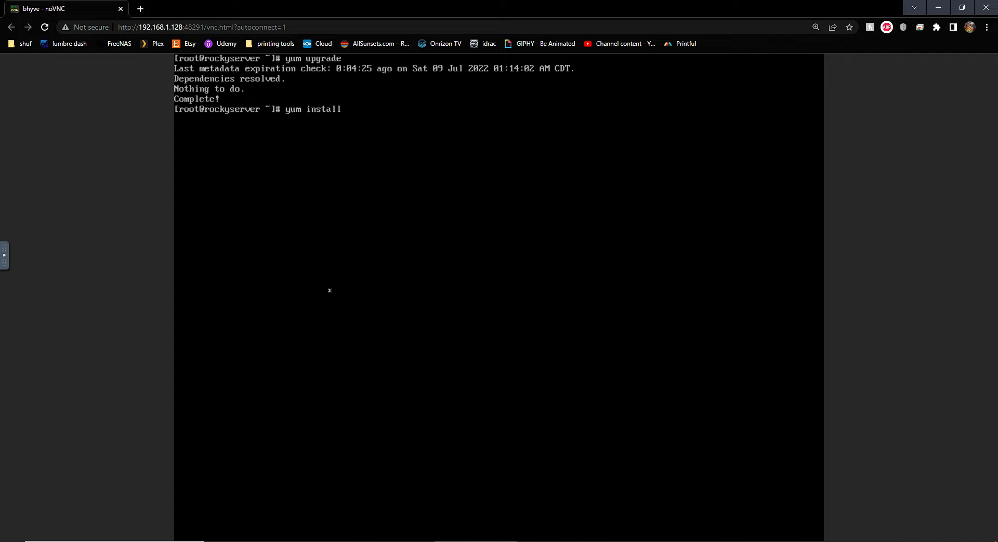
{"action": "type", "text": "httpd -"}
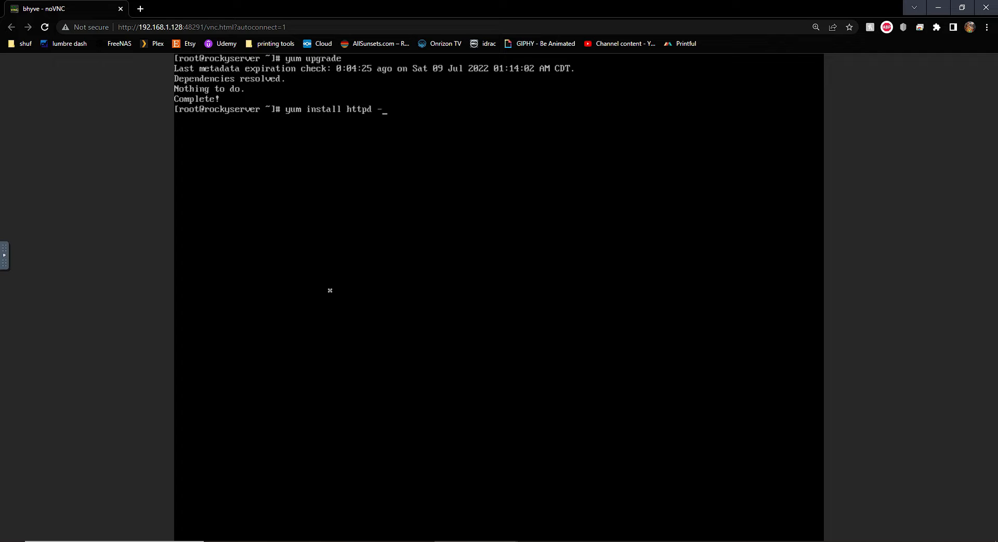
{"action": "type", "text": "y"}
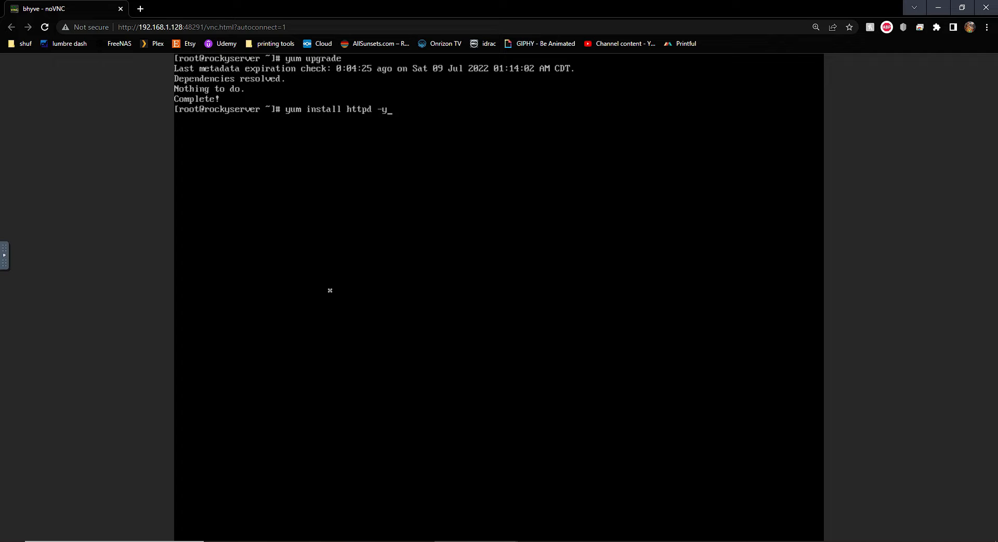
{"action": "type", "text": "&"}
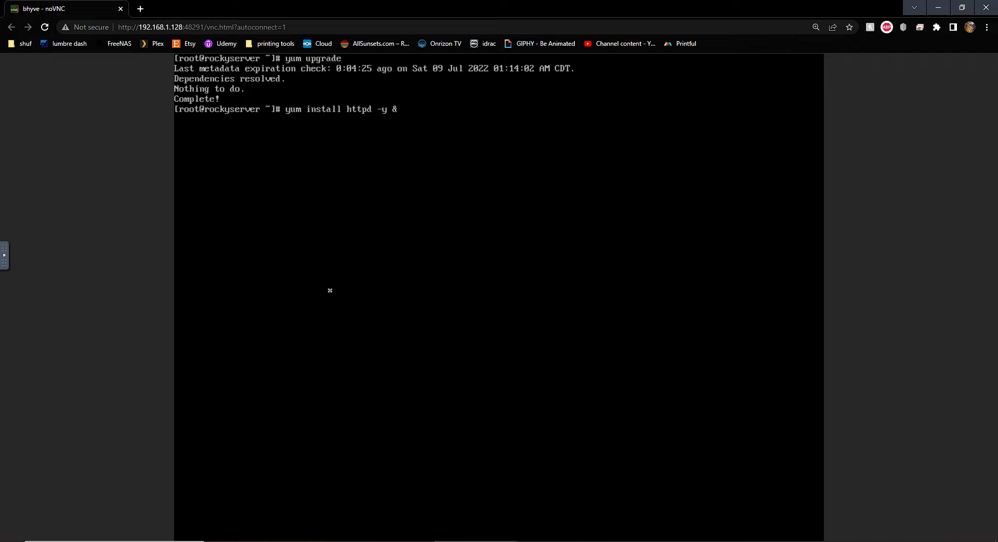
{"action": "key", "text": "Return"}
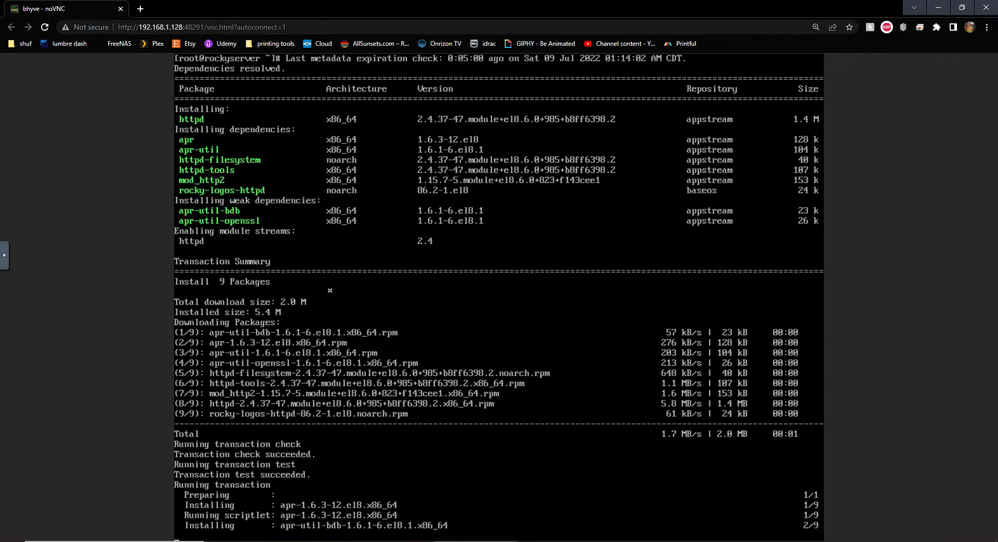
{"action": "scroll", "scroll_direction": "down", "scroll_amount": 3}
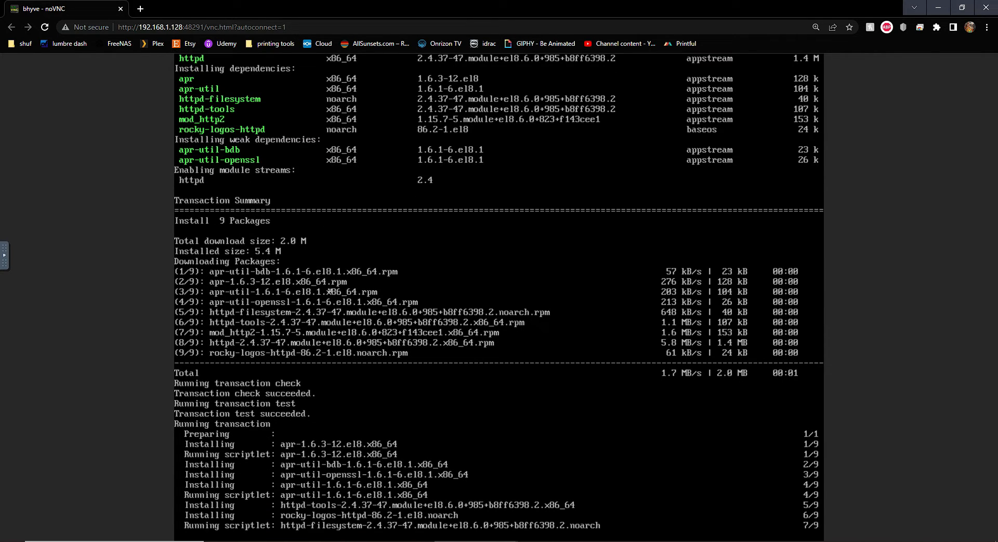
{"action": "scroll", "scroll_direction": "down", "scroll_amount": 3}
{"action": "type", "text": "clear"}
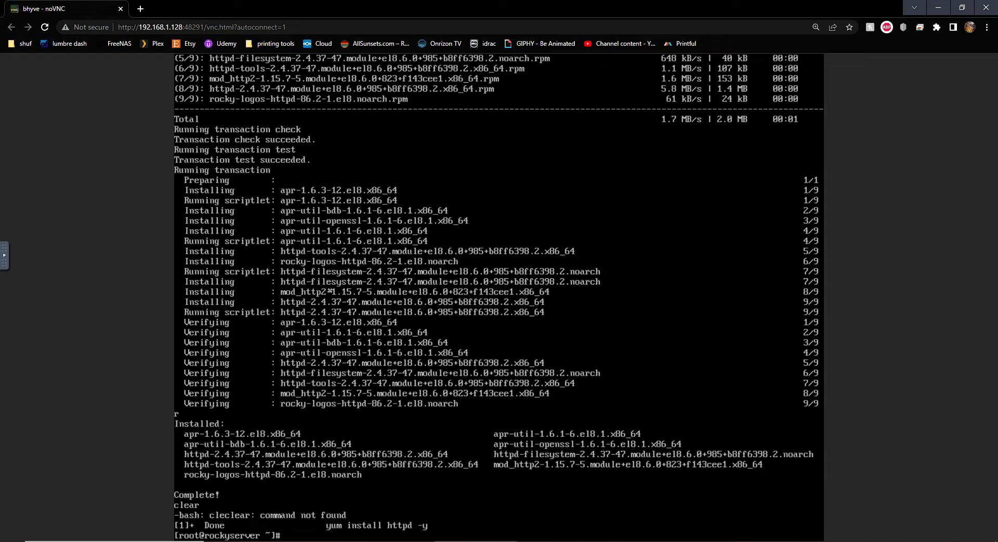
{"action": "type", "text": "sysmtem"}
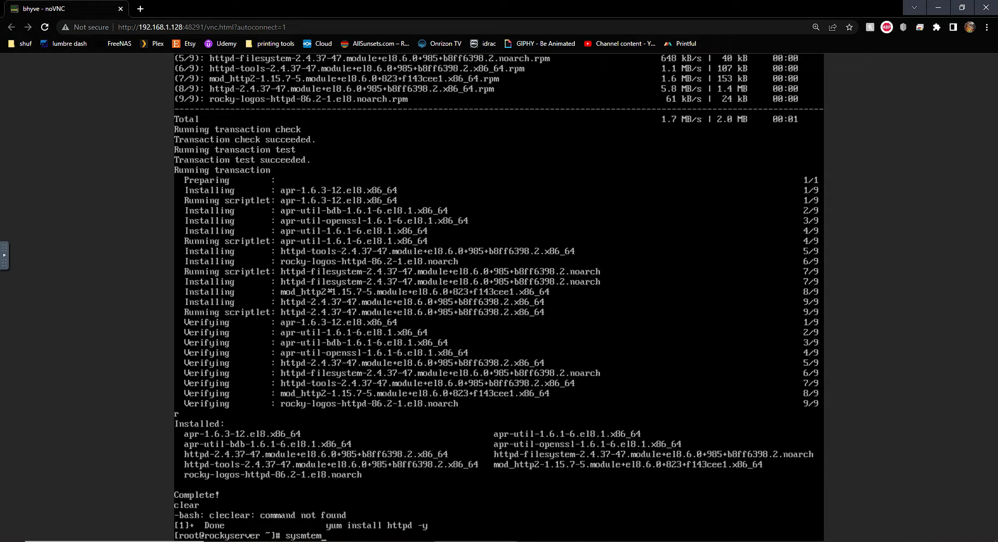
Run 'systemctl enable --now httpd', fixing typos, so the service is enabled and started.
{"action": "type", "text": "cl enable"}
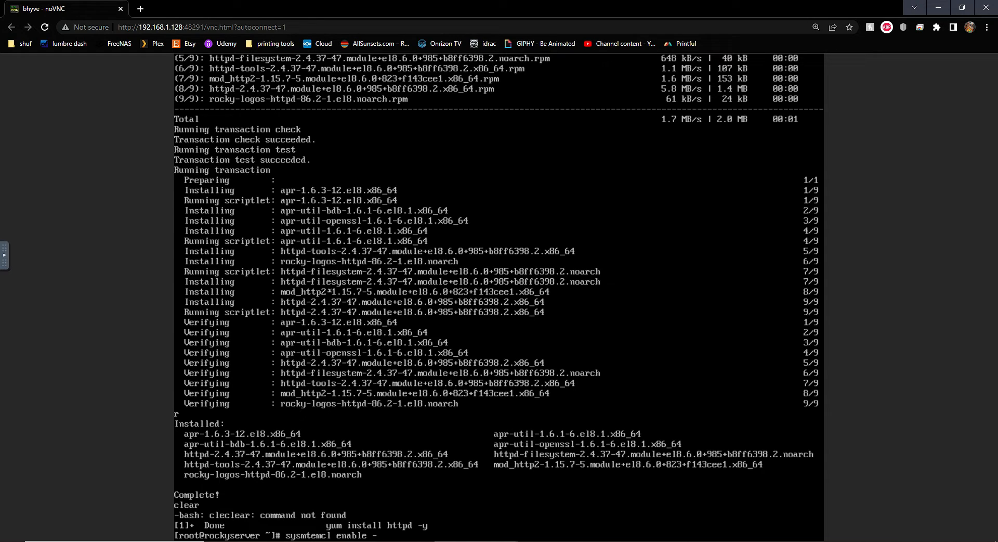
{"action": "type", "text": "--no"}
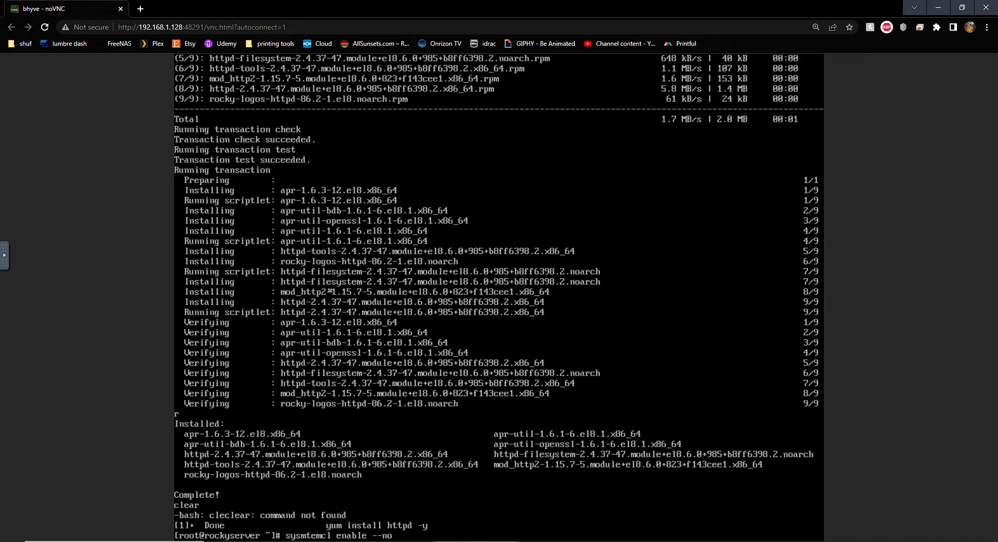
{"action": "type", "text": "now httpd"}
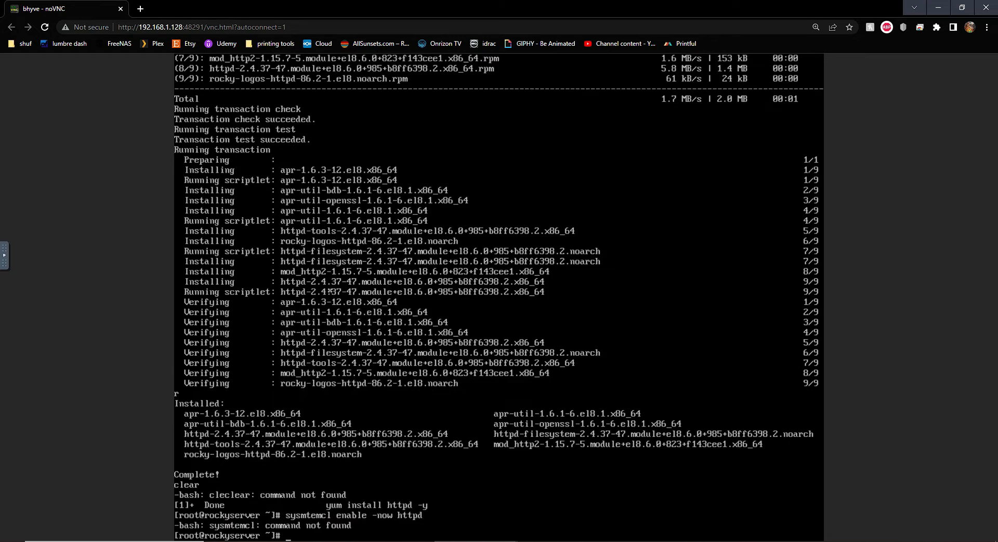
{"action": "type", "text": "sysmtemcl enable -now httpd"}
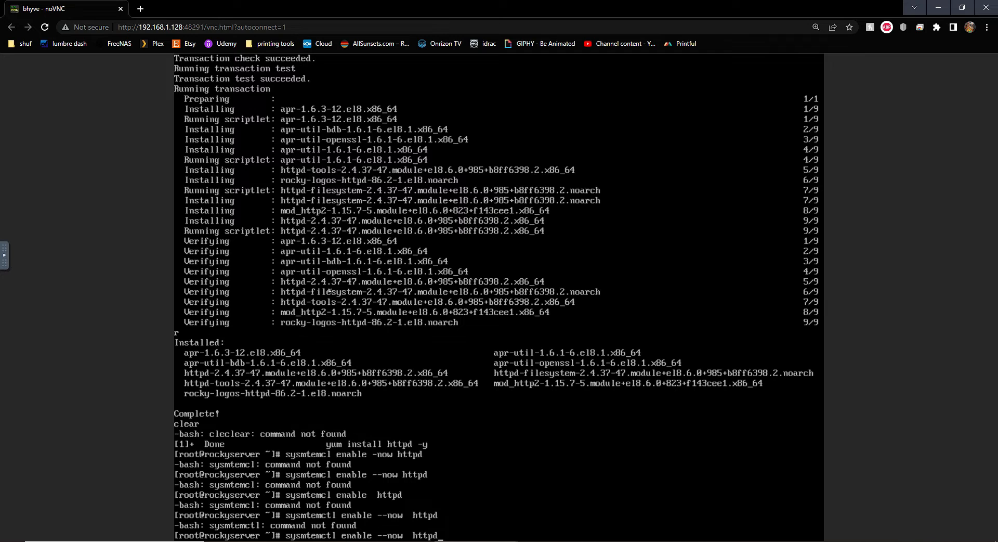
{"action": "key", "text": "Backspace"}
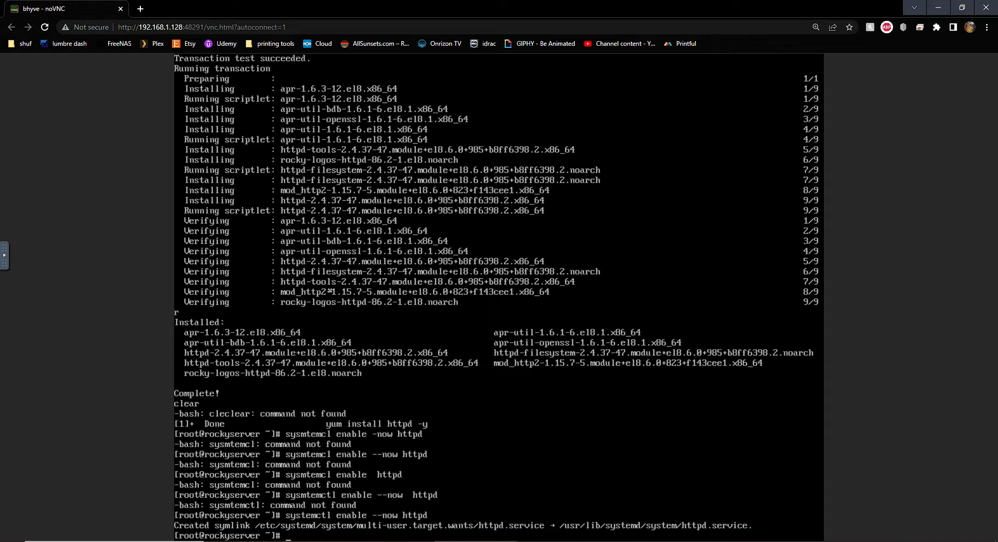
Check 'systemctl status httpd' shows Apache active, quit the pager and clear the screen.
{"action": "type", "text": "ss"}
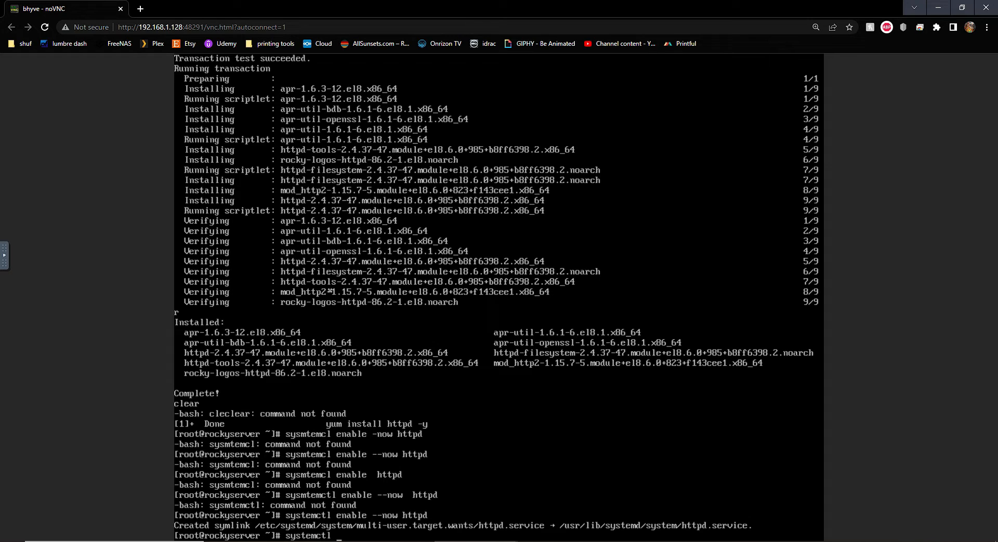
{"action": "type", "text": "status"}
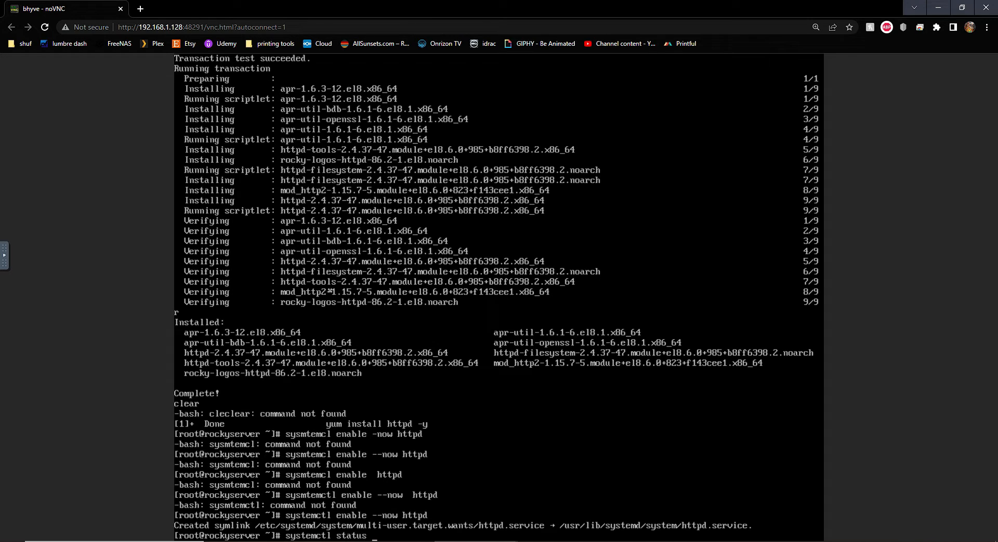
{"action": "key", "text": "Return"}
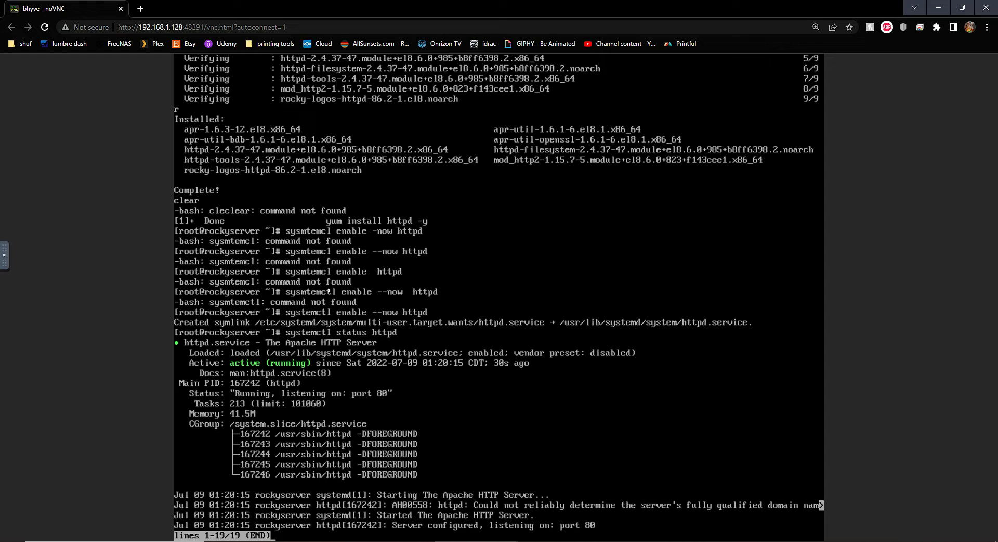
{"action": "key", "text": "q"}
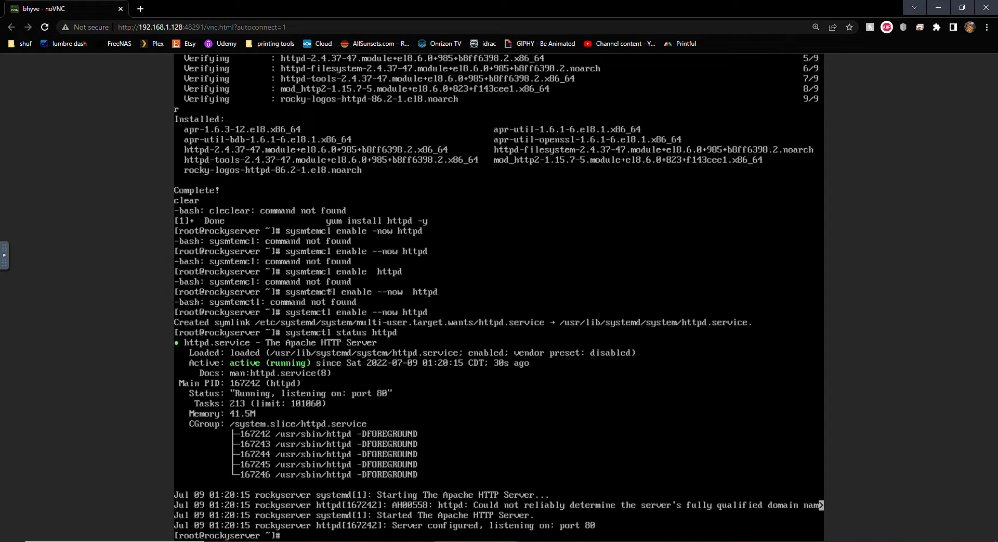
{"action": "type", "text": "clear"}
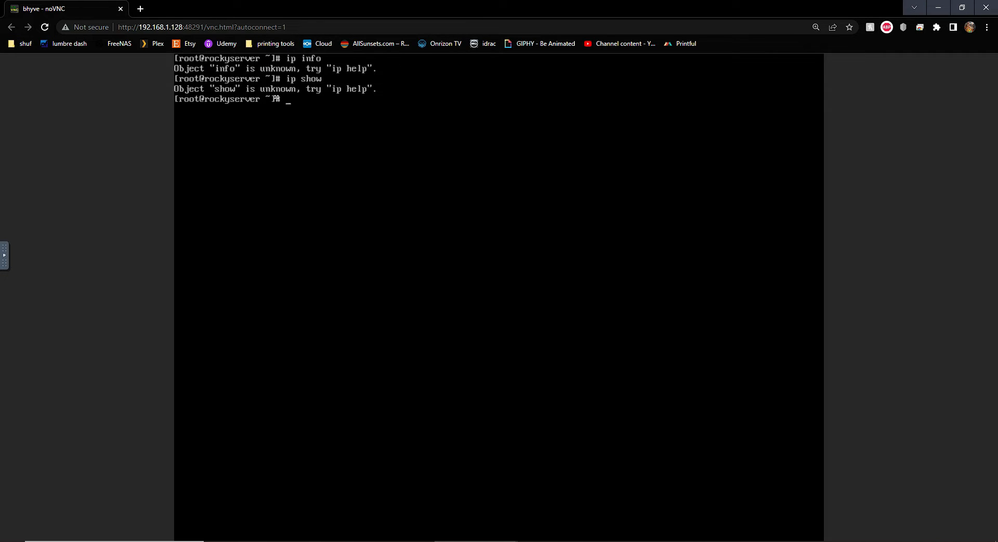
Run ifconfig after trying ip subcommands to reveal the address 192.168.1.155.
{"action": "type", "text": "ifconfig"}
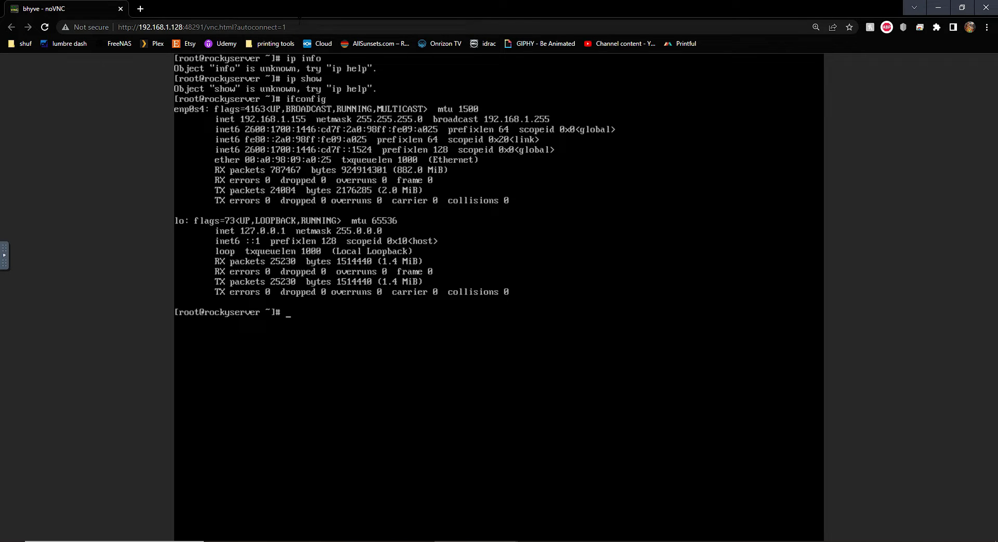
{"action": "mouse_move", "coordinate": [140, 12]}
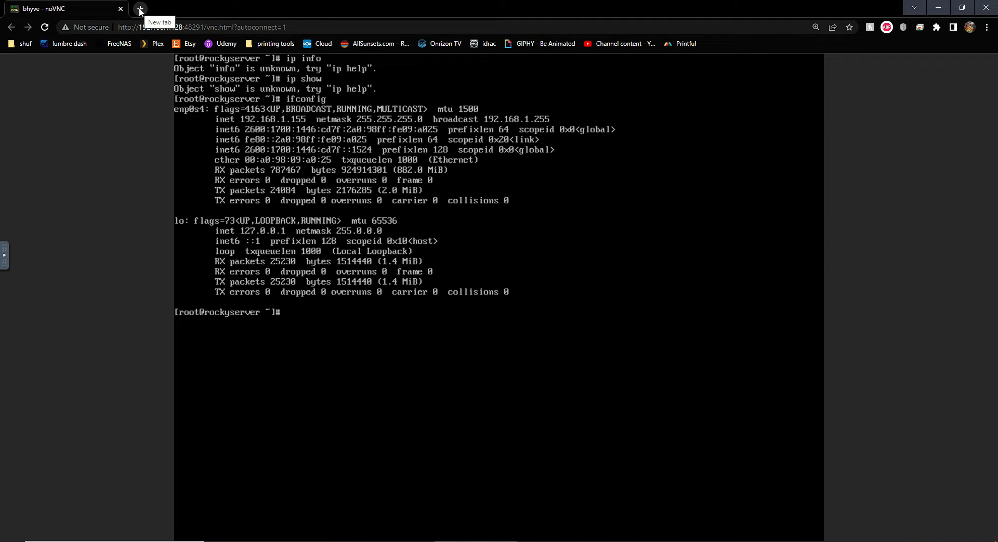
Browse to 192.168.1.155 in a new tab, proceed past the warning, then return to the console tab.
{"action": "left_click", "coordinate": [139, 8]}
{"action": "type", "text": "https://192.168.1.155"}
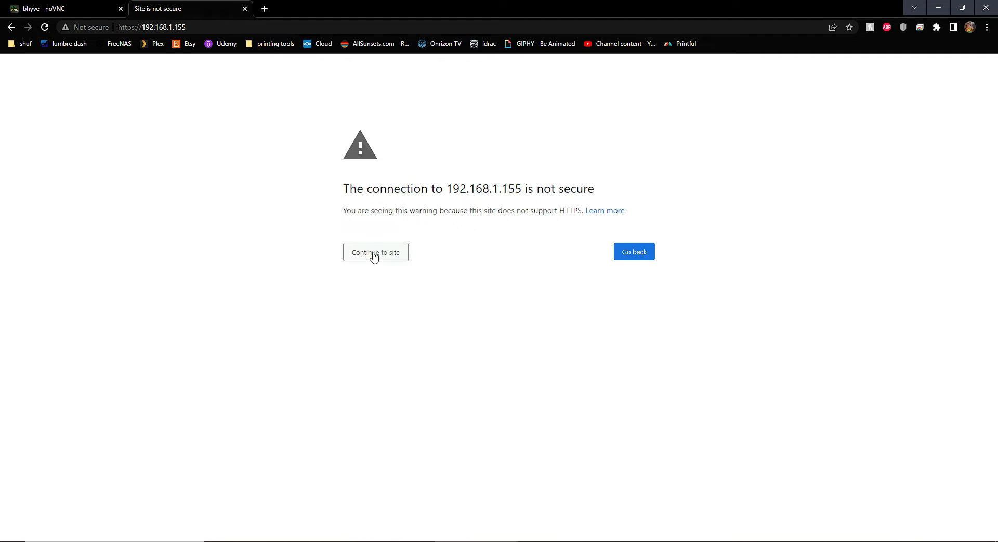
{"action": "left_click", "coordinate": [376, 252]}
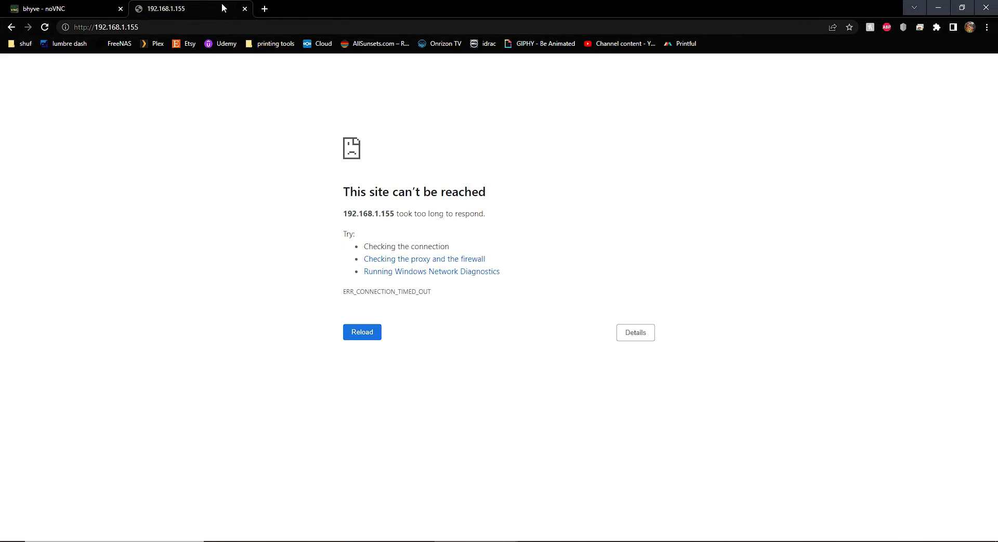
{"action": "left_click", "coordinate": [45, 8]}
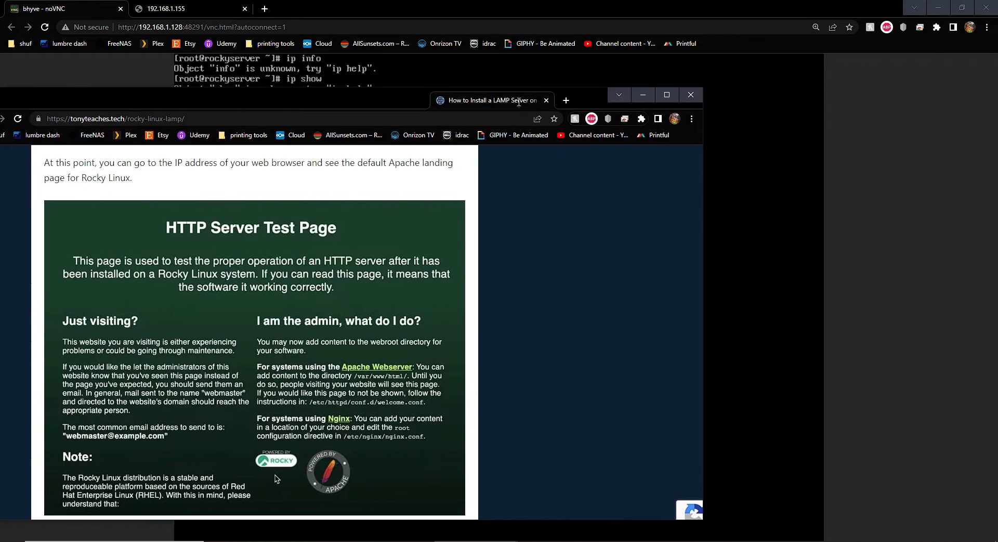
Bring the noVNC console window back to the front at the root prompt.
{"action": "left_click", "coordinate": [690, 94]}
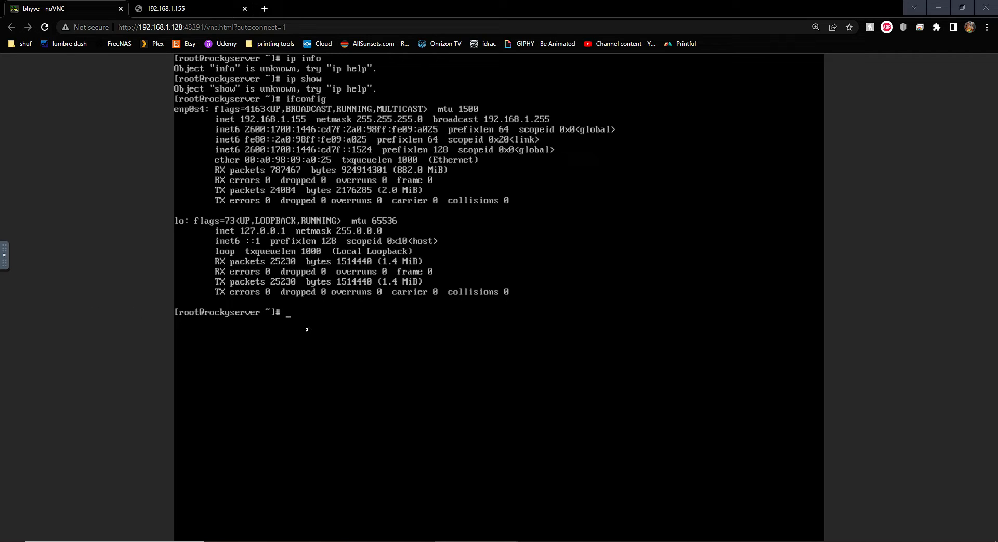
{"action": "mouse_move", "coordinate": [346, 338]}
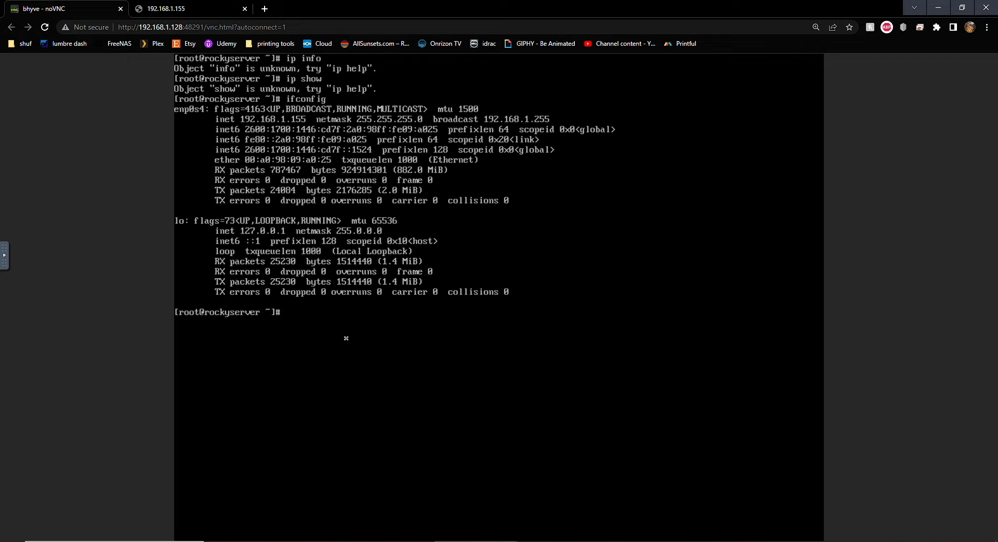
List PHP module streams with dnf and enable php:8.0, confirming with y.
{"action": "type", "text": "dnf module list php"}
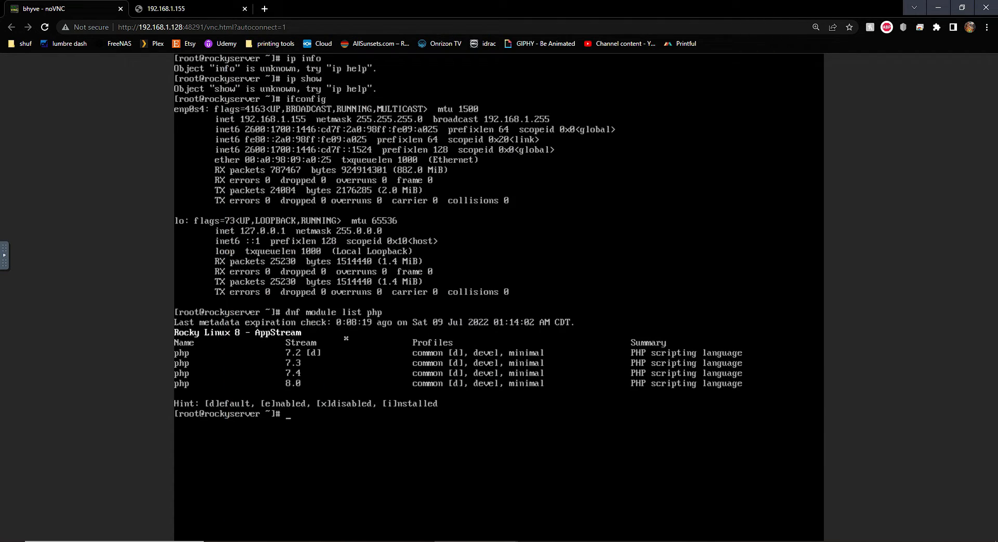
{"action": "type", "text": "dnf module enable"}
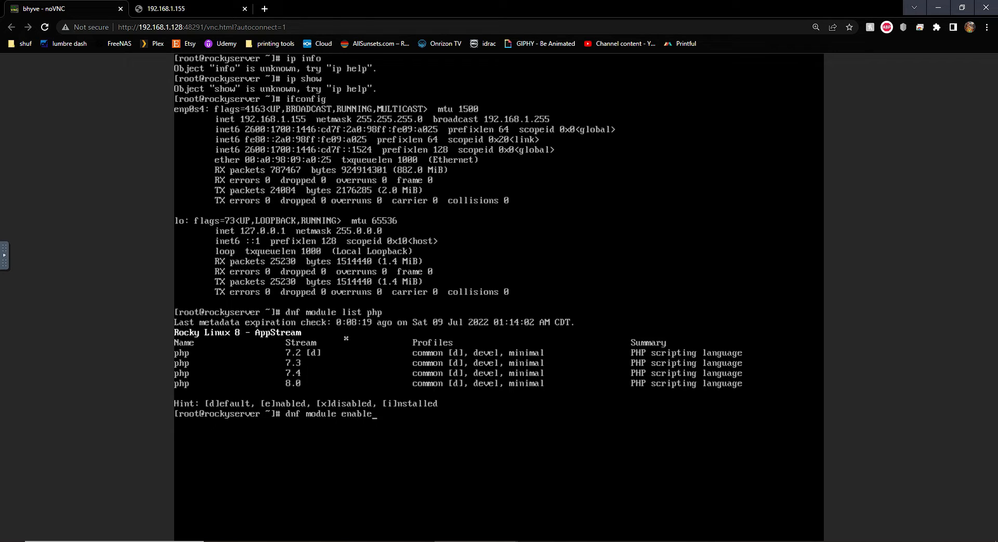
{"action": "type", "text": "php"}
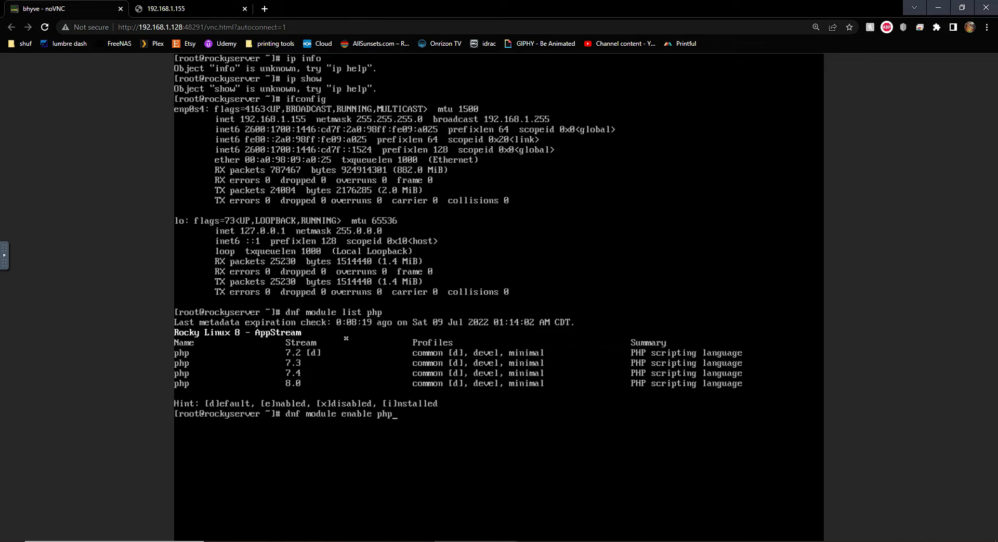
{"action": "type", "text": ":8.0"}
{"action": "type", "text": "y"}
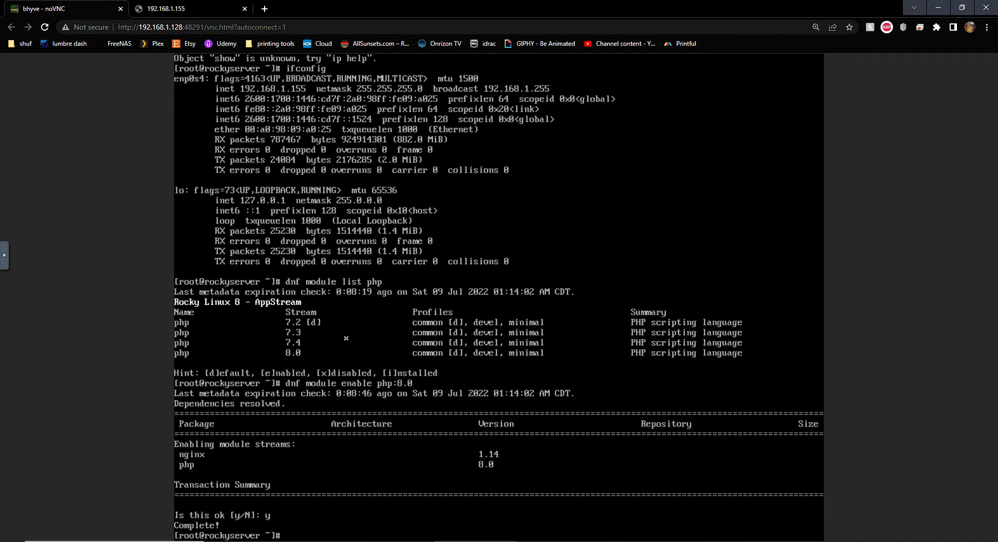
{"action": "type", "text": "dnf"}
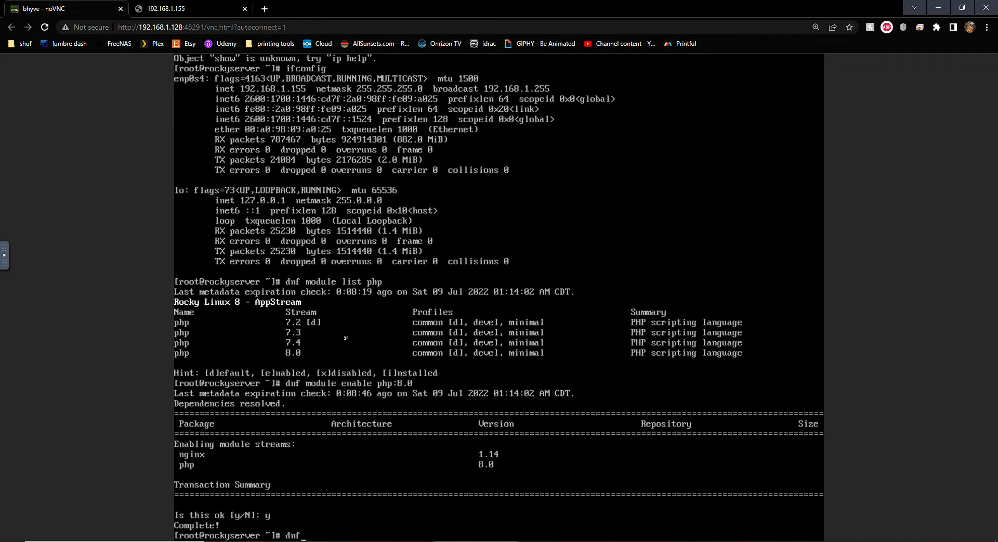
Run 'dnf install php php-fpm' and verify version 8.0.13 with 'php -v'.
{"action": "type", "text": "install p"}
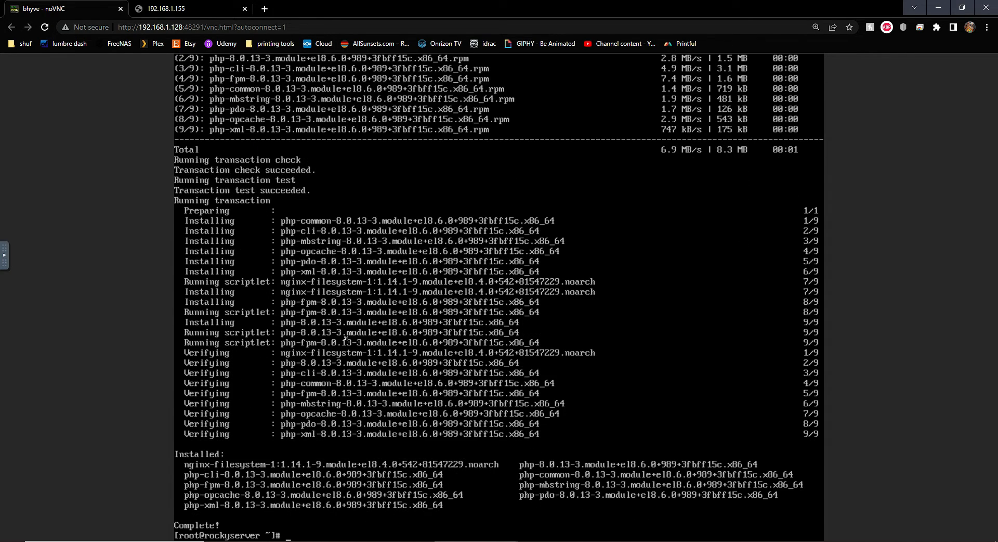
{"action": "type", "text": "php -v"}
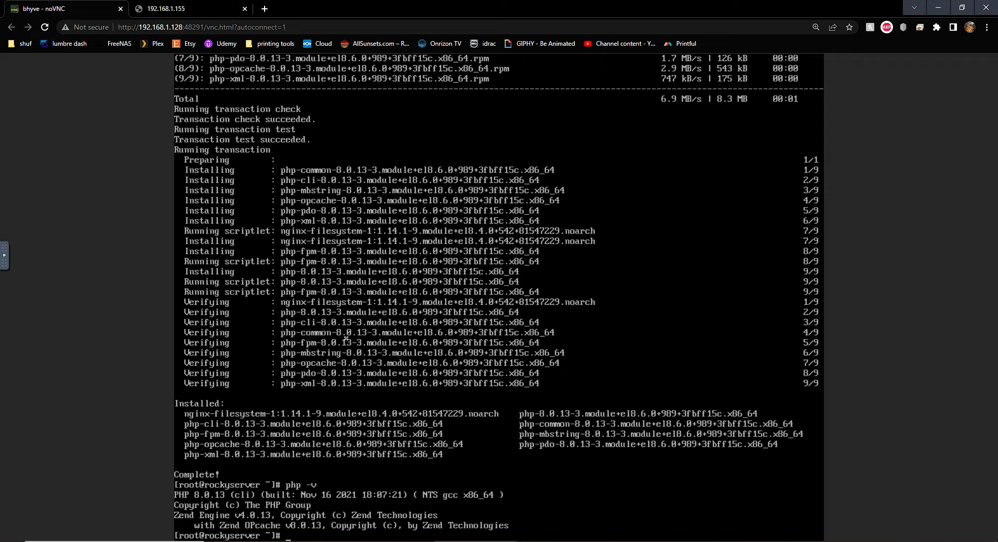
Run 'systemctl enable php-fpm' so PHP-FPM starts at boot.
{"action": "type", "text": "systemc"}
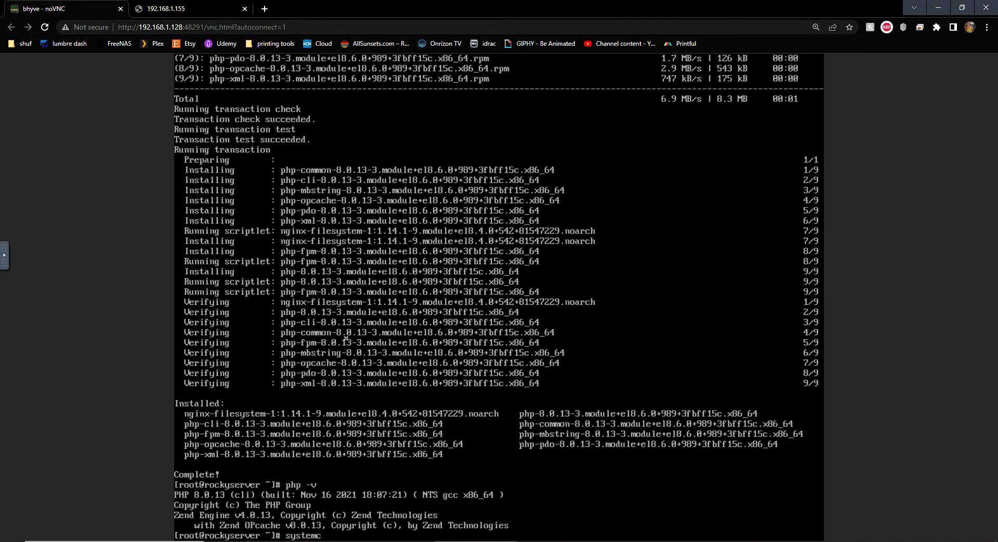
{"action": "type", "text": "tl"}
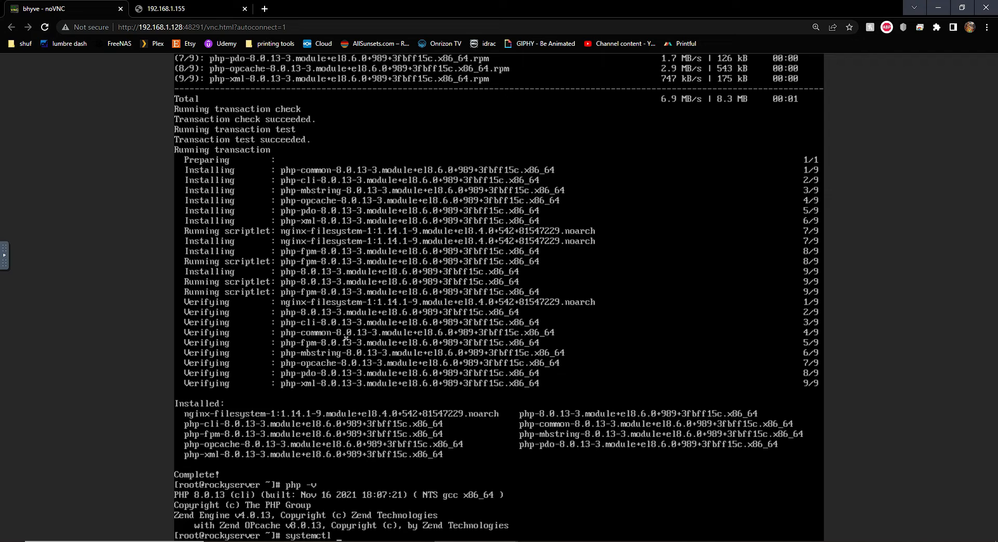
{"action": "type", "text": "enable"}
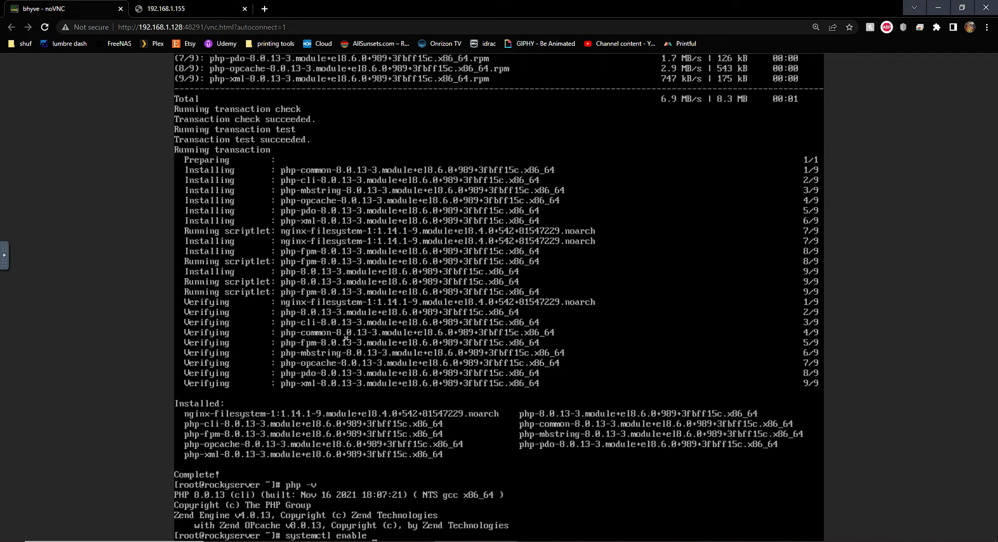
{"action": "type", "text": "ph"}
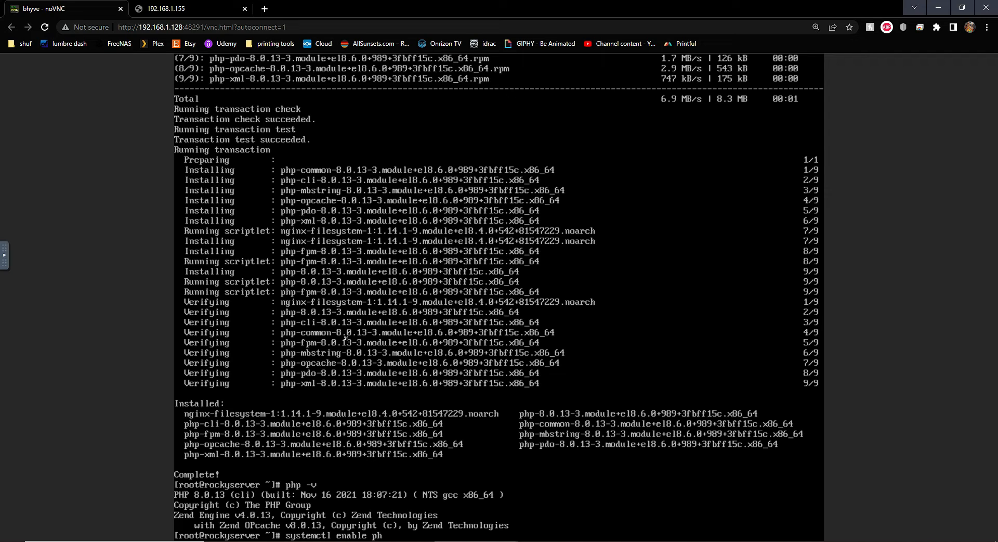
{"action": "type", "text": "p"}
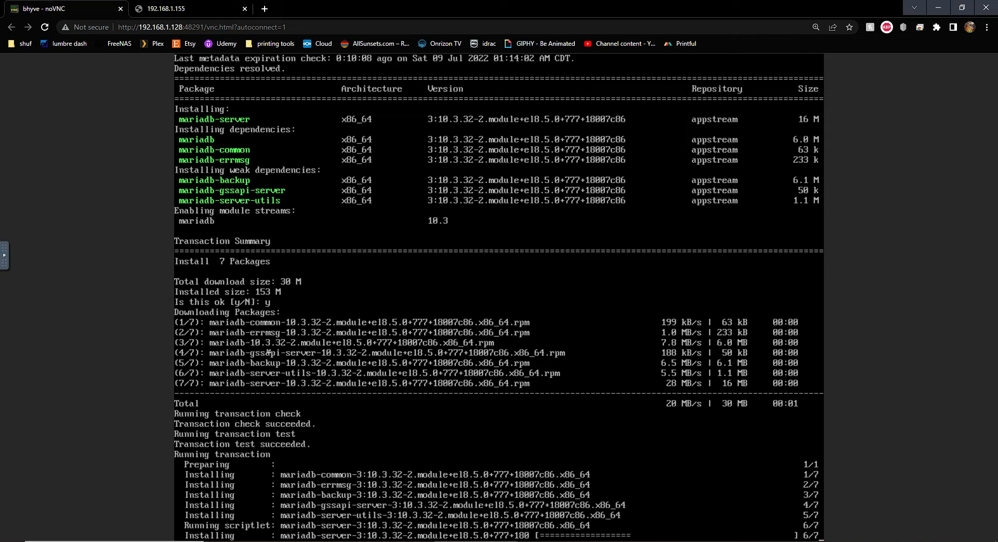
After the MariaDB install completes, enter 'systemctl enable --now mariadb' to enable and start the service.
{"action": "scroll", "scroll_direction": "down", "scroll_amount": 3}
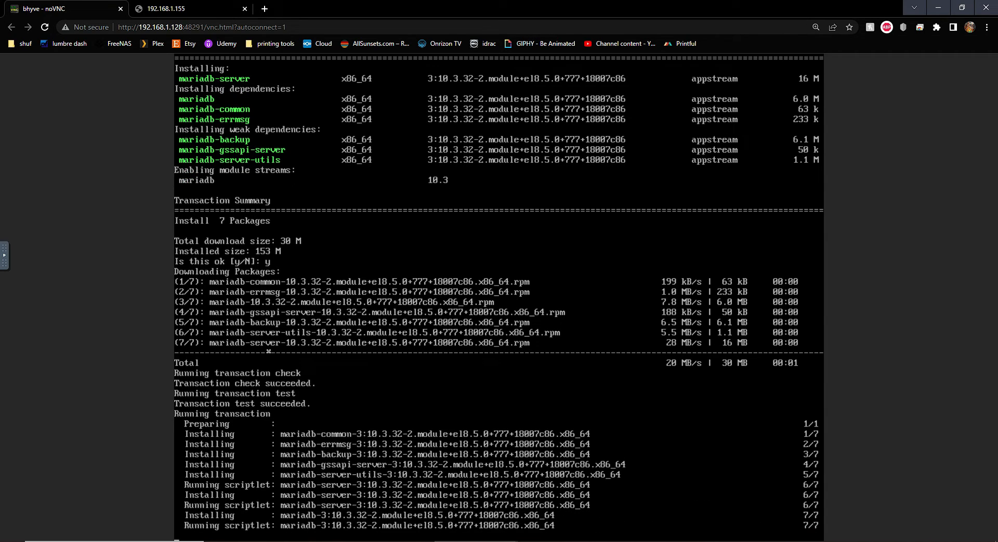
{"action": "scroll", "scroll_direction": "down", "scroll_amount": 3}
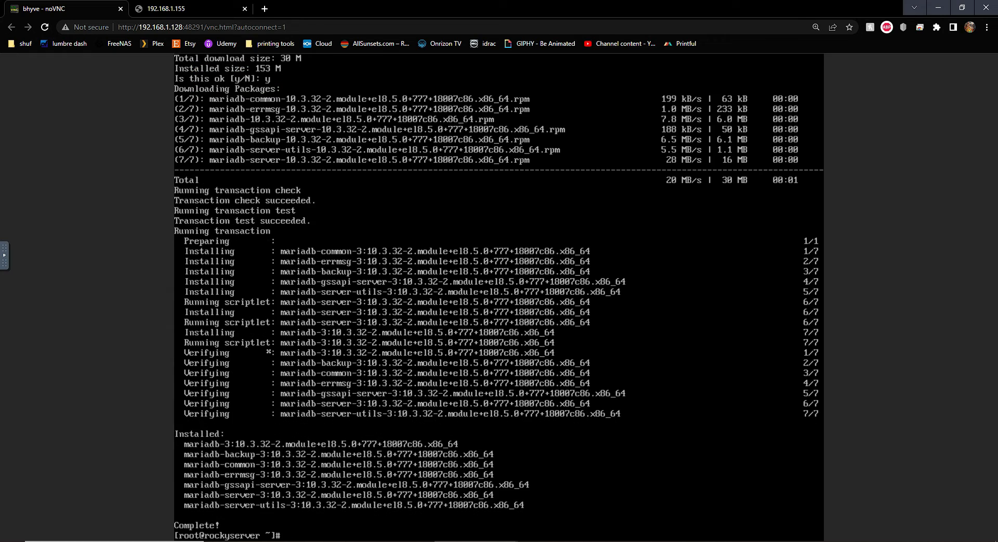
{"action": "type", "text": "systemctl enable --now mariadb"}
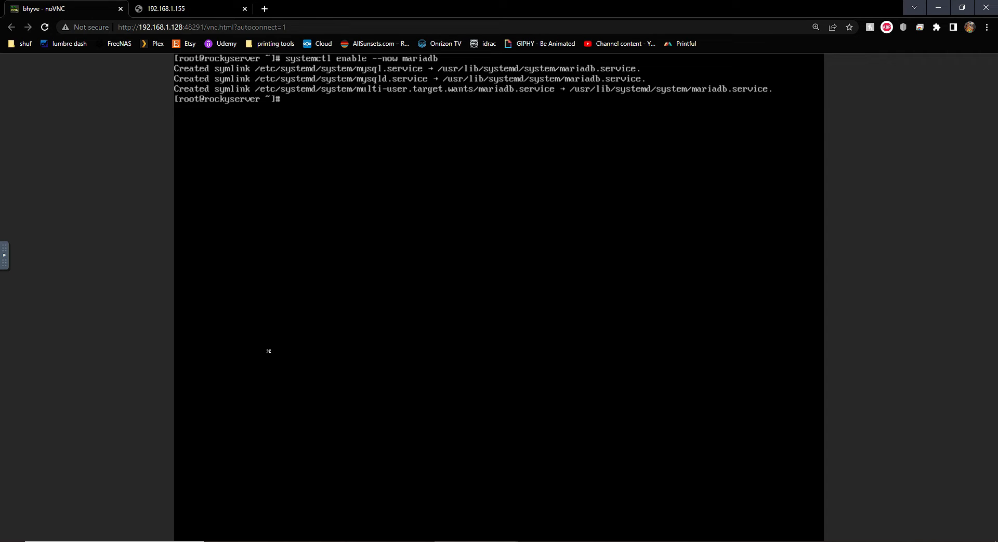
Begin entering the mysql_secure_installation command at the root prompt.
{"action": "type", "text": "m"}
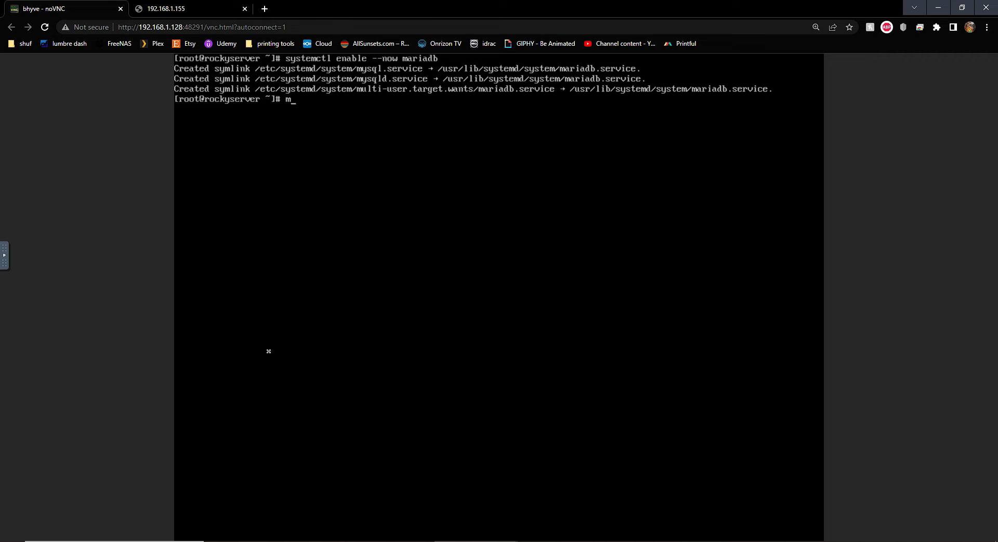
Run mysql_secure_installation, accept the blank current password and set a new MariaDB root password.
{"action": "type", "text": "ysql_sec"}
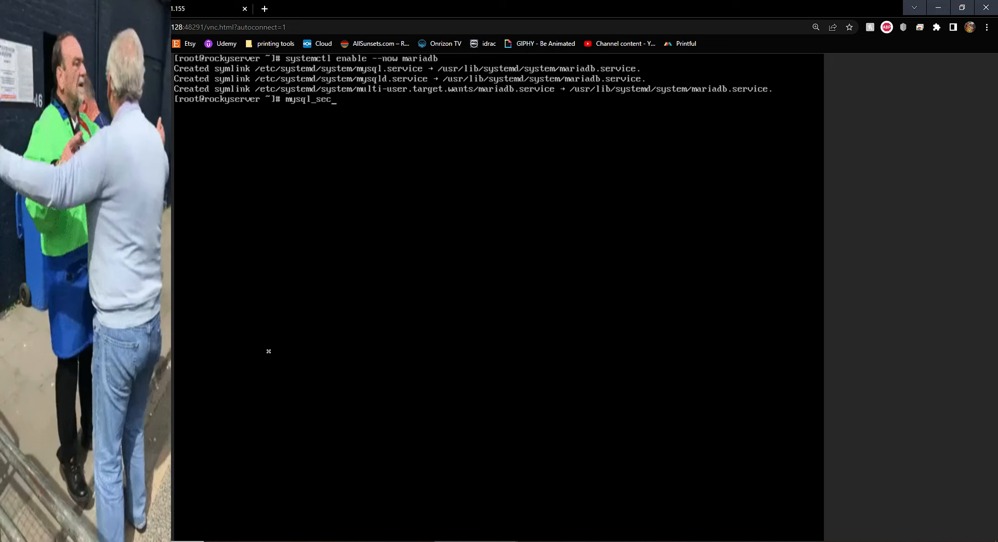
{"action": "type", "text": "ure"}
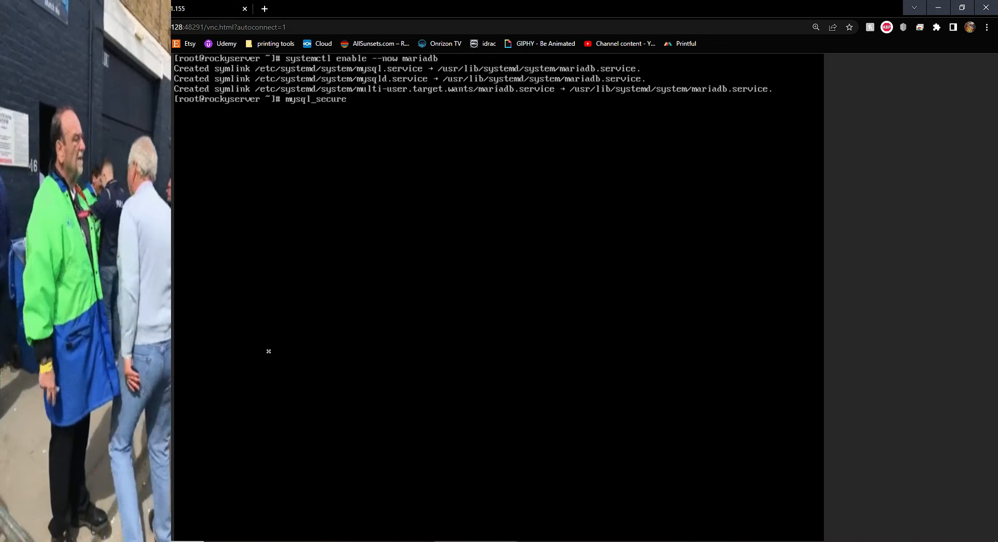
{"action": "type", "text": "_insta"}
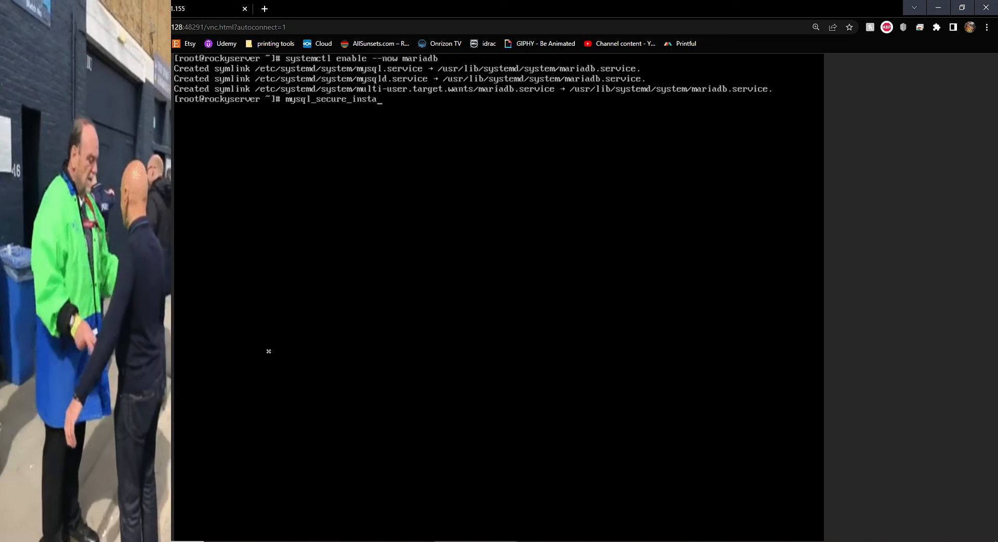
{"action": "type", "text": "llation"}
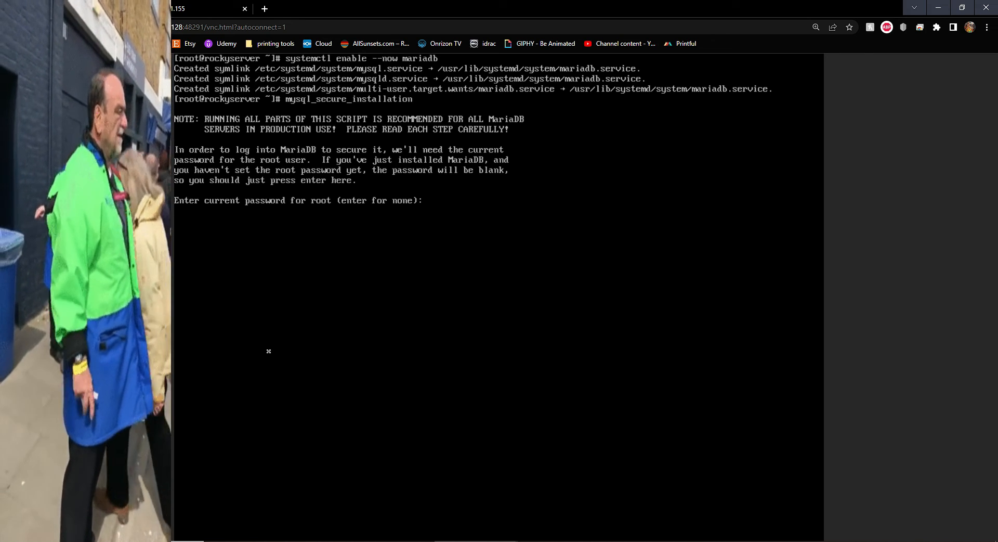
{"action": "key", "text": "enter"}
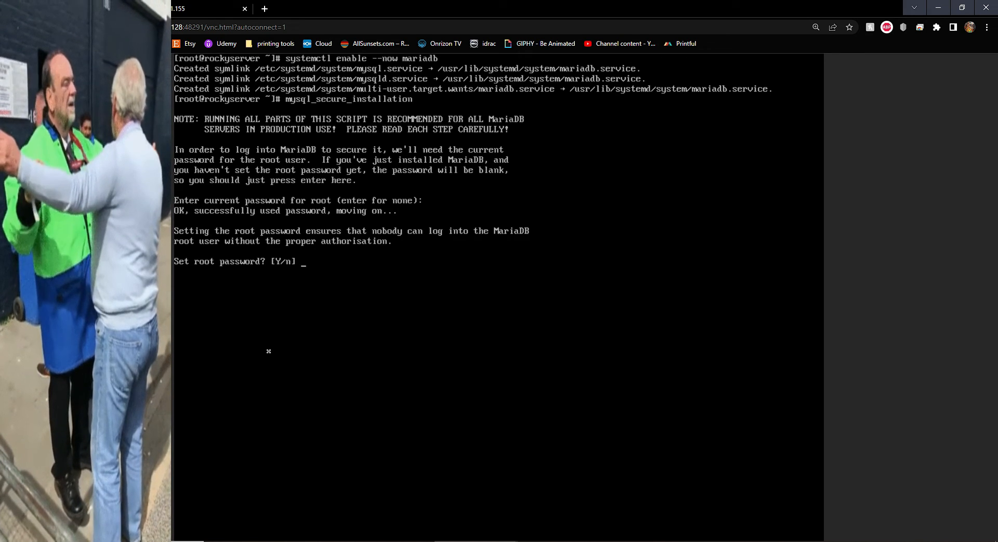
{"action": "left_click", "coordinate": [60, 9]}
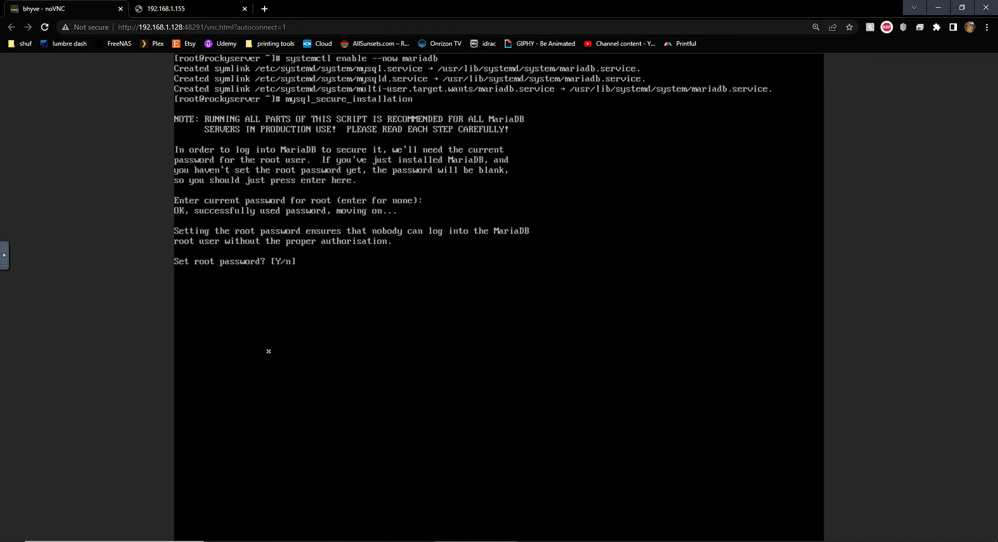
{"action": "type", "text": "y"}
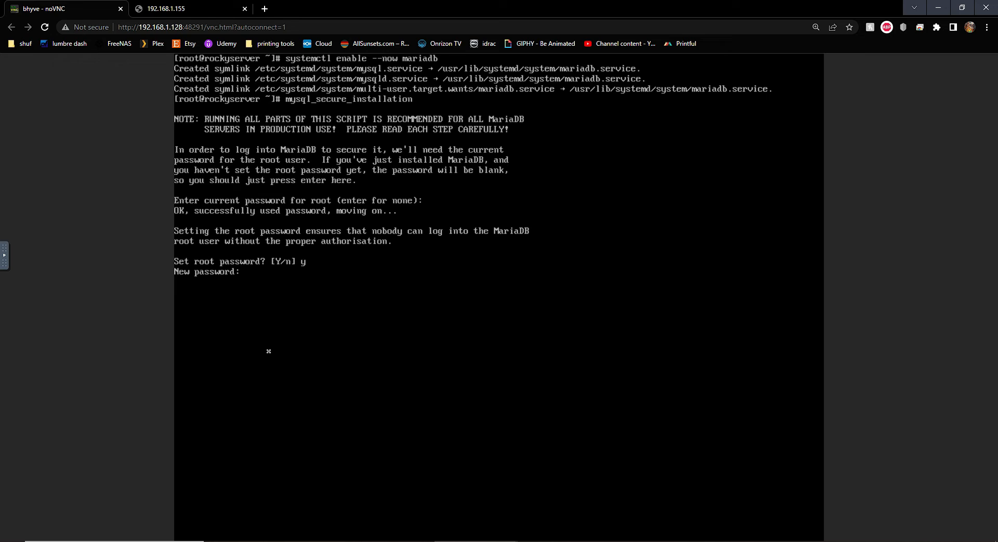
{"action": "key", "text": "Enter"}
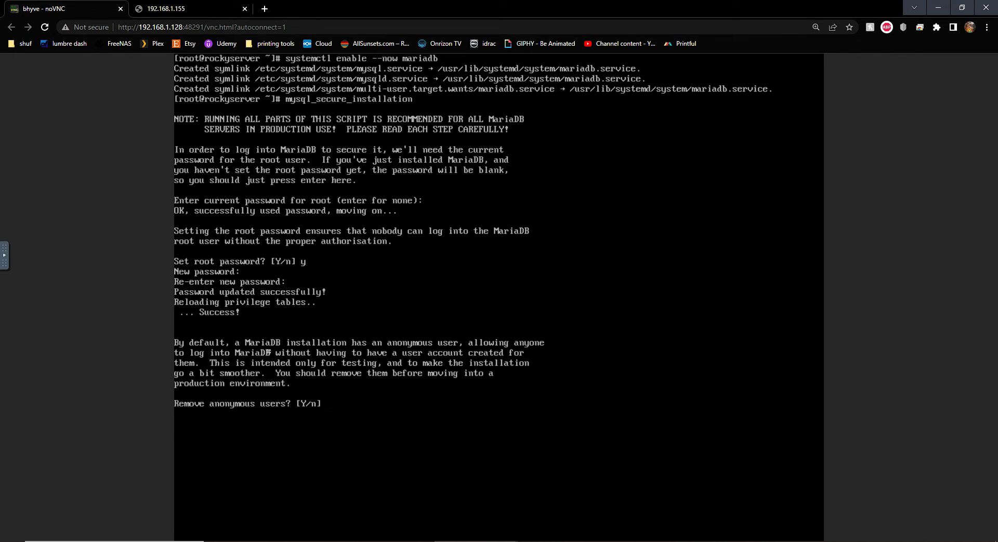
Answer y to remove anonymous users, disallow remote root login, drop the test database and reload privileges.
{"action": "type", "text": "y"}
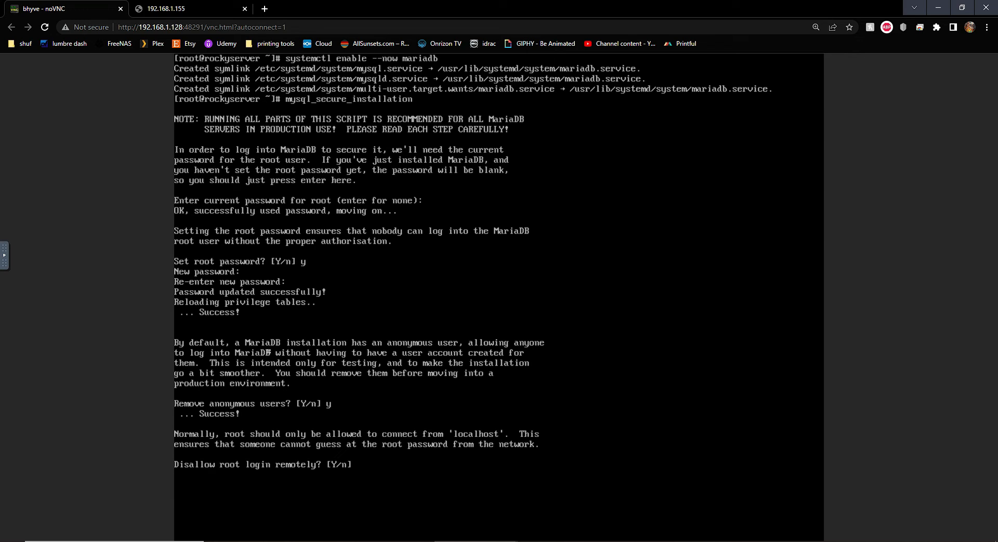
{"action": "type", "text": "y"}
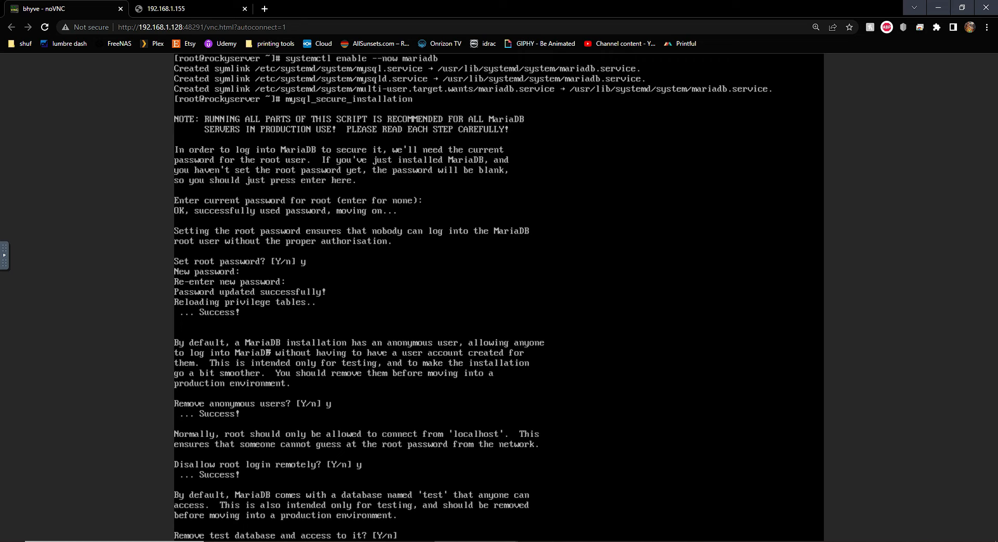
{"action": "type", "text": "y"}
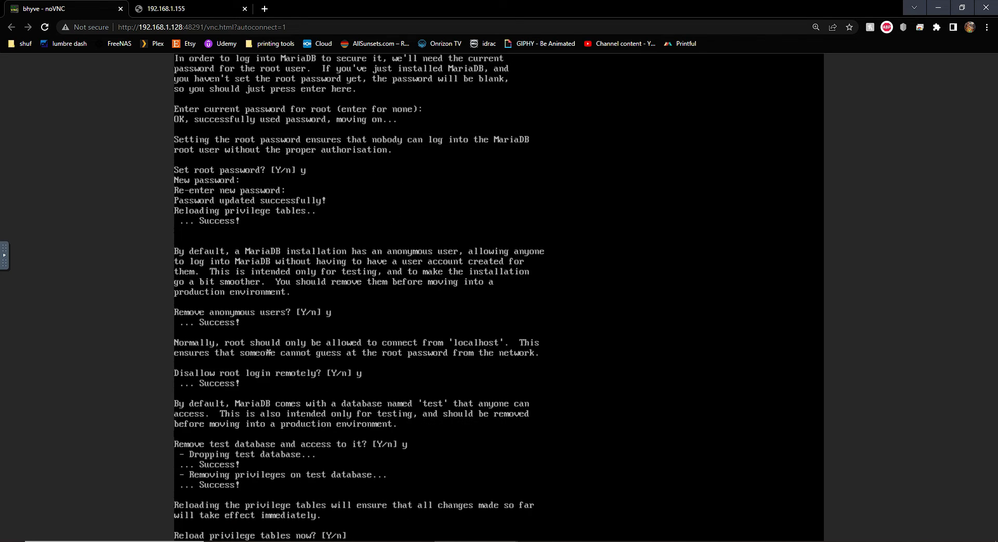
{"action": "type", "text": "y"}
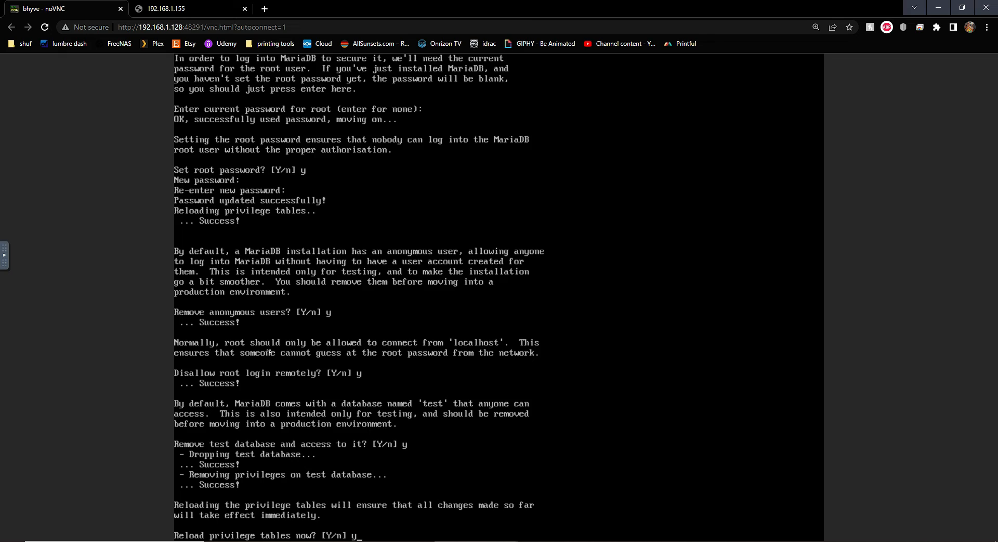